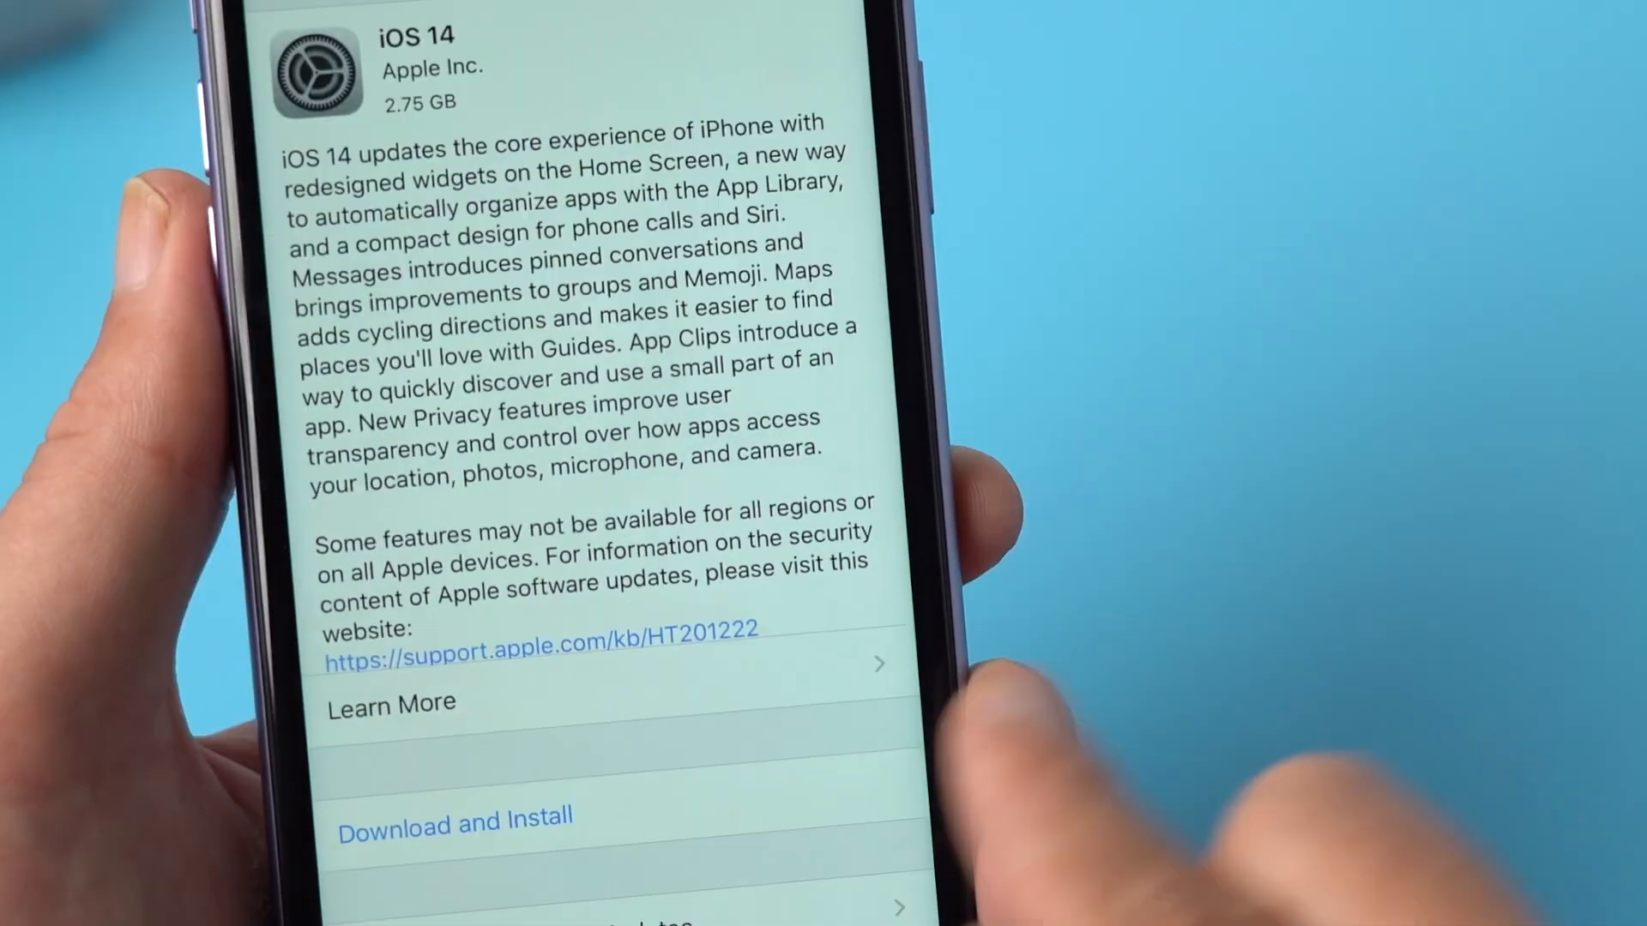
# Reset the iPhone's network settings from Settings > General > Reset.
pyautogui.click(455, 818)
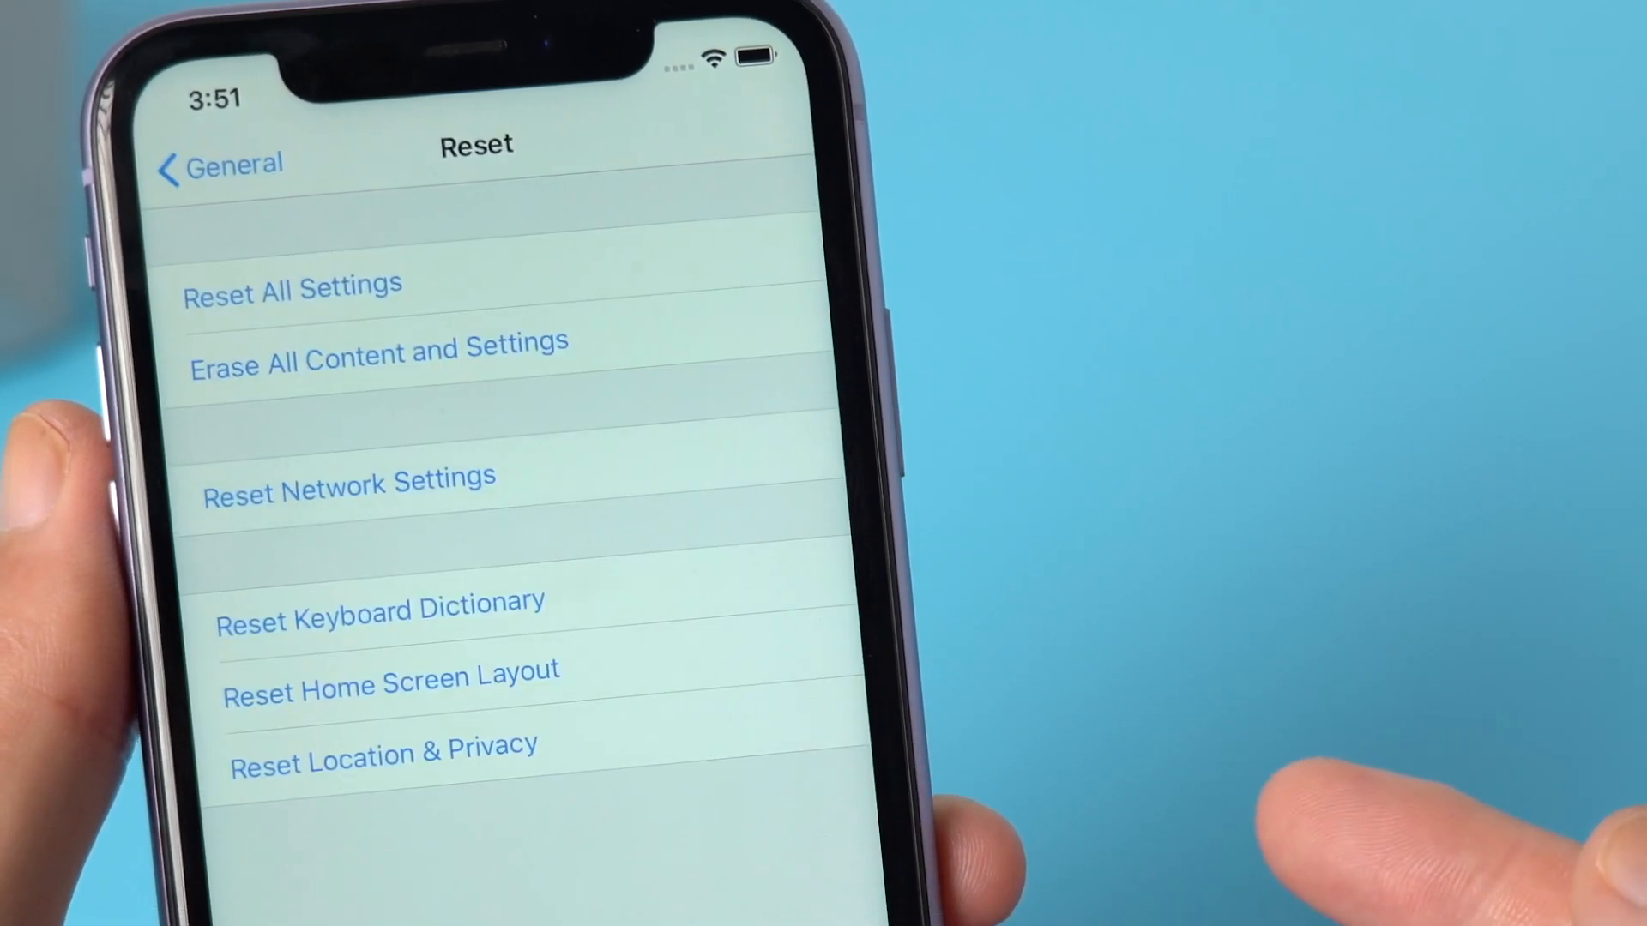
pyautogui.click(348, 478)
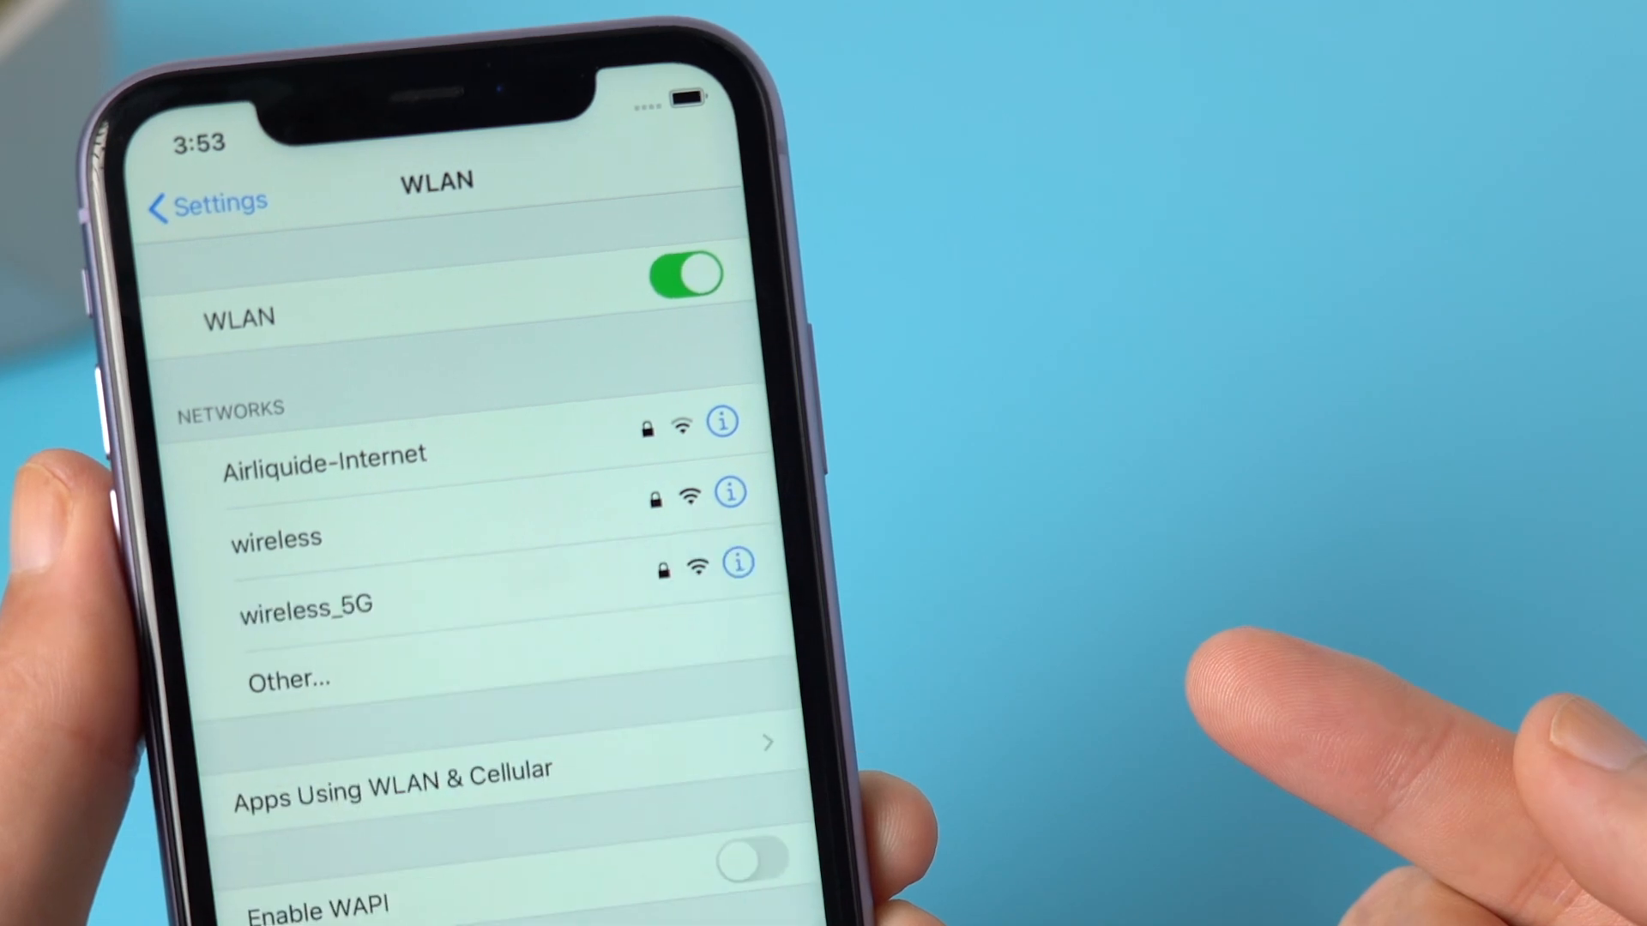
# Choose the wireless_5G network from the WLAN list to start joining it.
pyautogui.click(305, 605)
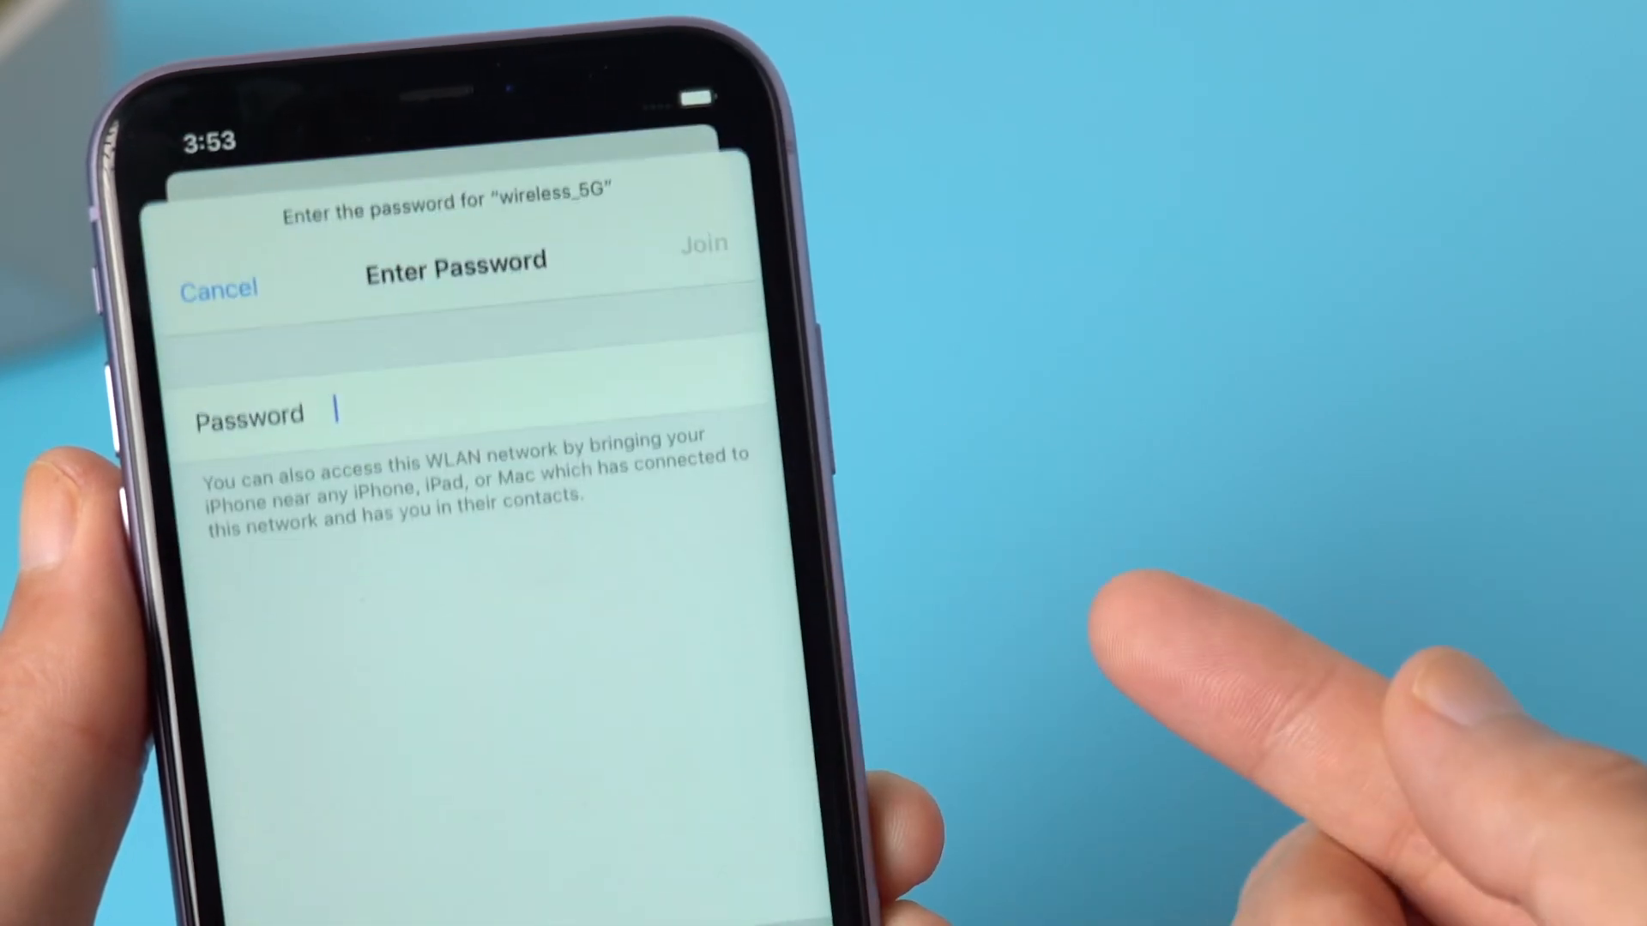